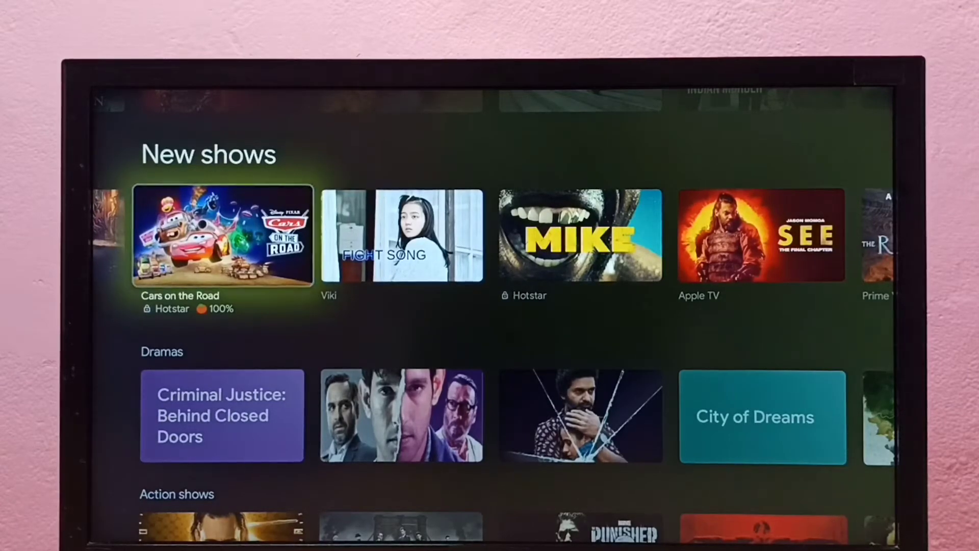
Move up from the shows row to the profile avatar and enter Settings.
scroll("up", 3)
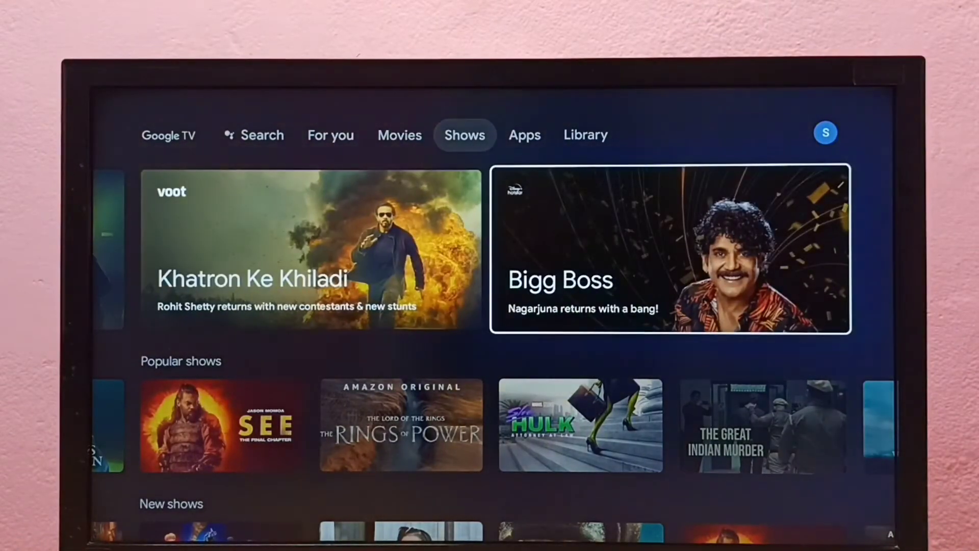
left_click(585, 134)
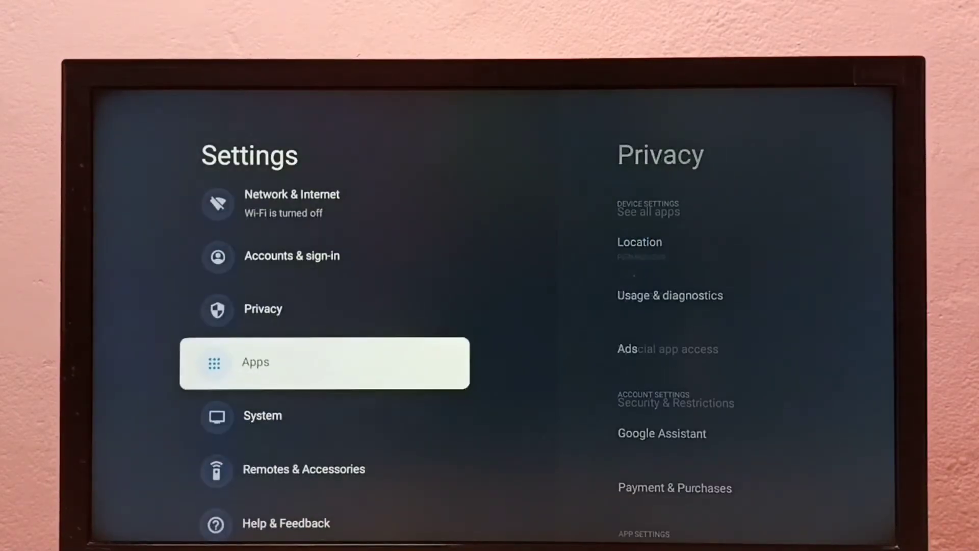
Reach Apps > Security & Restrictions > Unknown sources to list apps that may install unknown apps.
left_click(324, 363)
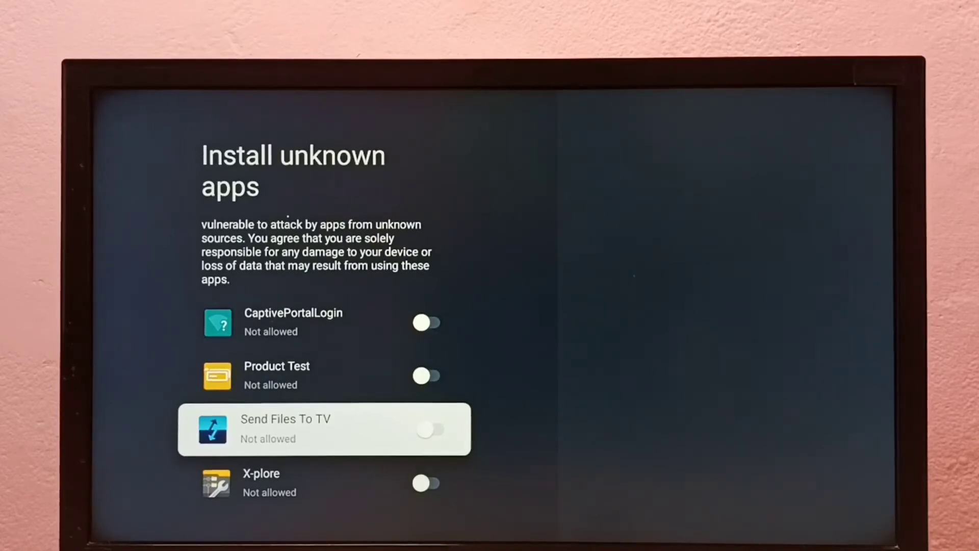
Switch Send Files To TV to Allowed for installing unknown apps.
left_click(428, 429)
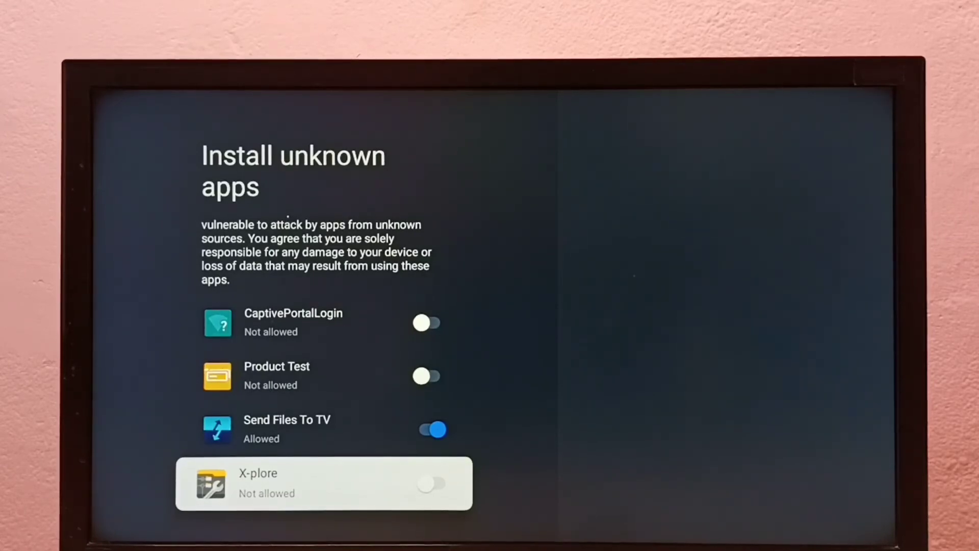
Switch X-plore to Allowed, then return to the Security & Restrictions screen.
left_click(435, 482)
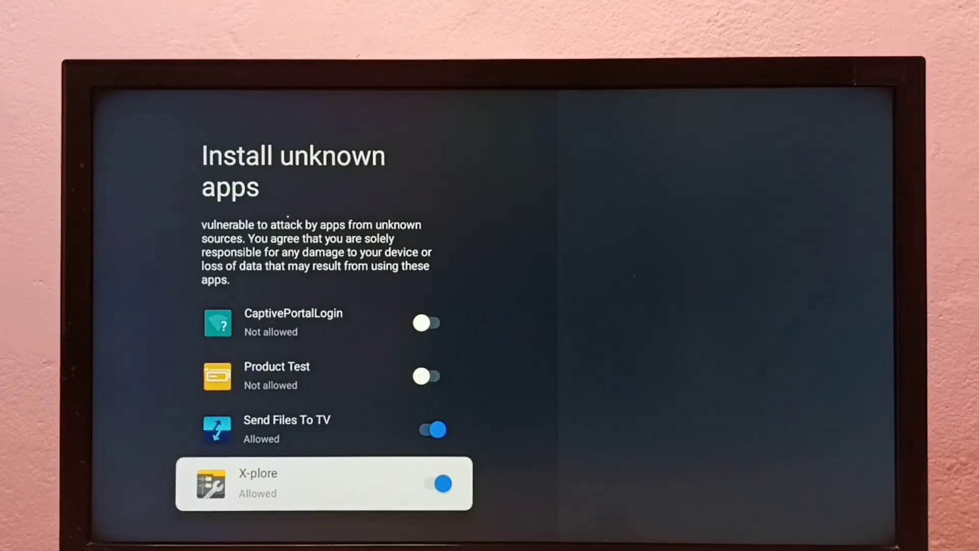
key("Back")
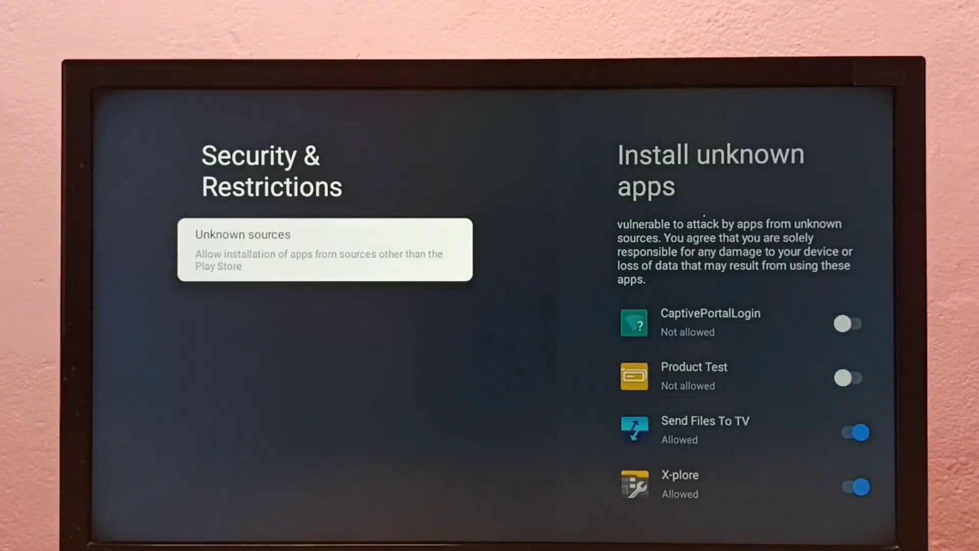